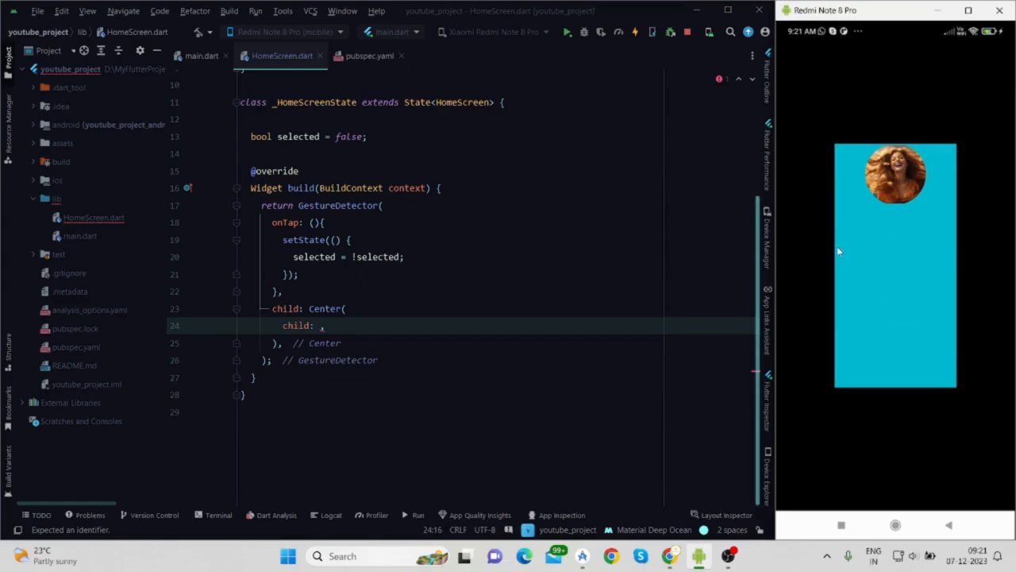
pyautogui.moveTo(934, 374)
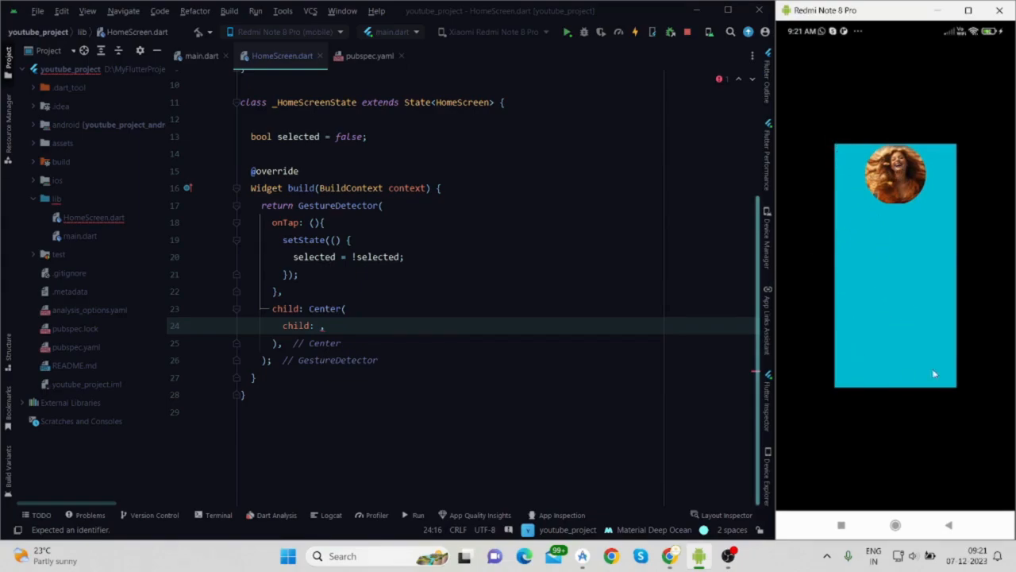
# Step: Toggle the running app's box grey and back, then inspect selected usages and matching braces
pyautogui.click(895, 262)
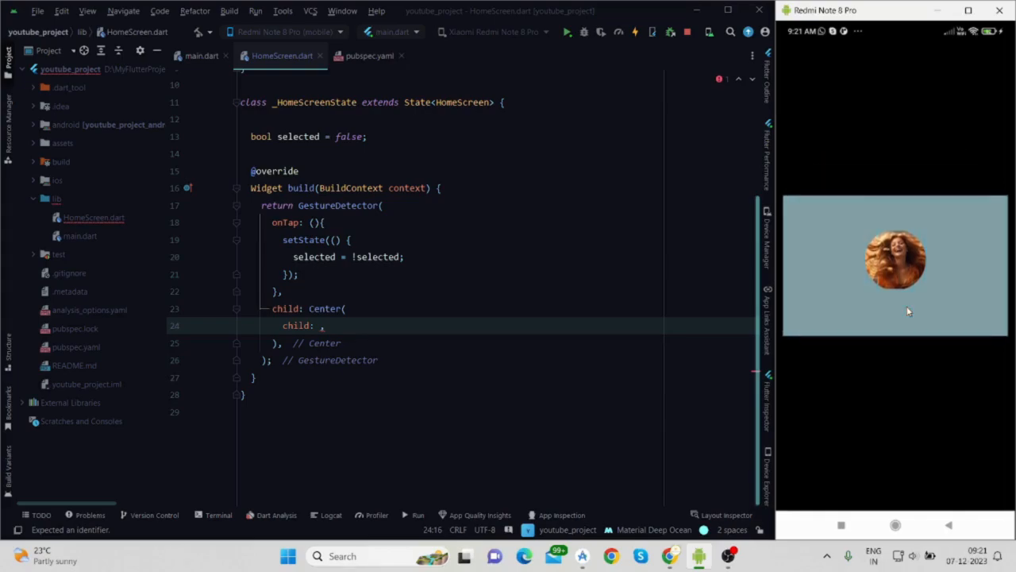
pyautogui.click(895, 264)
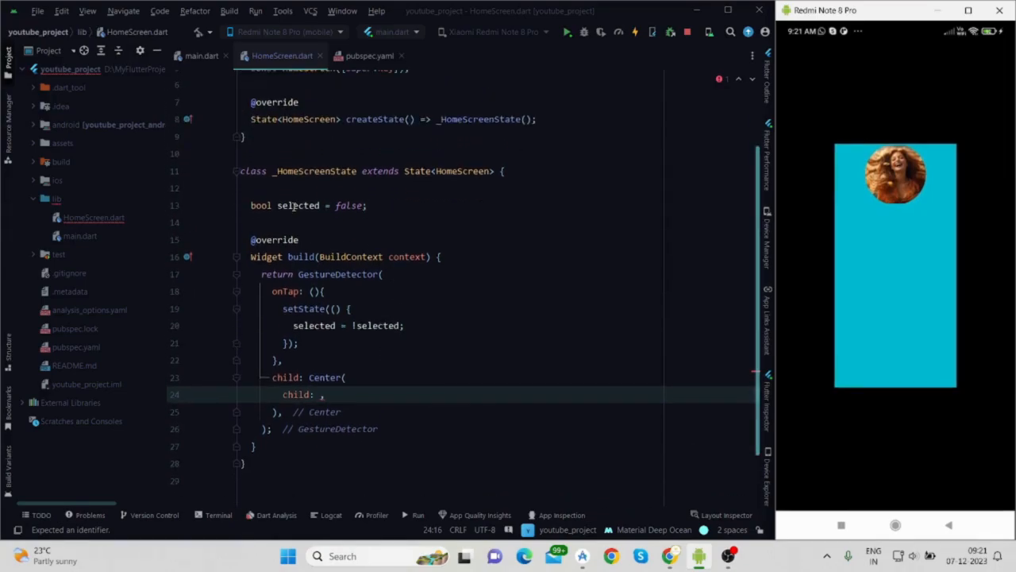
pyautogui.click(298, 205)
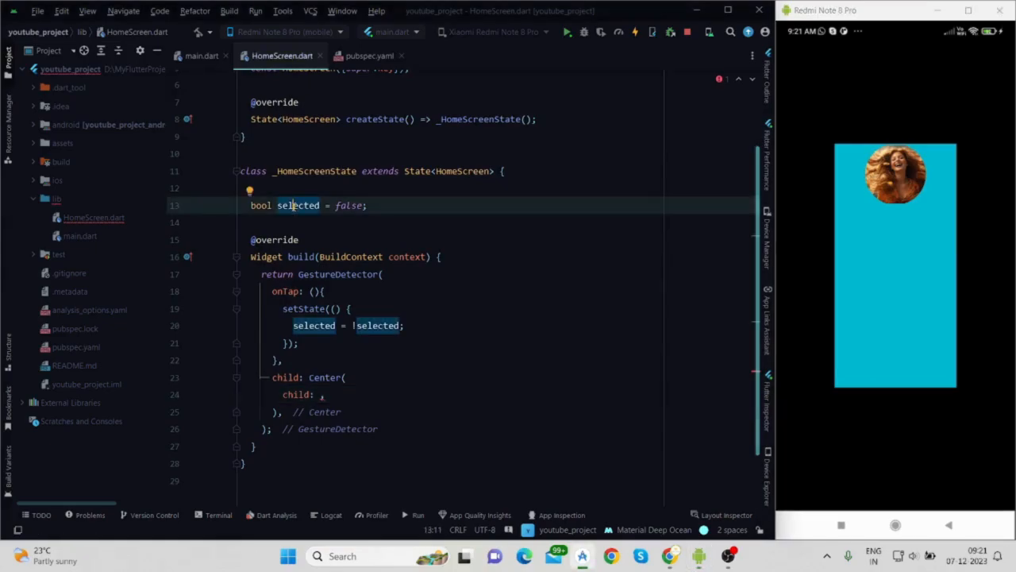
pyautogui.click(343, 204)
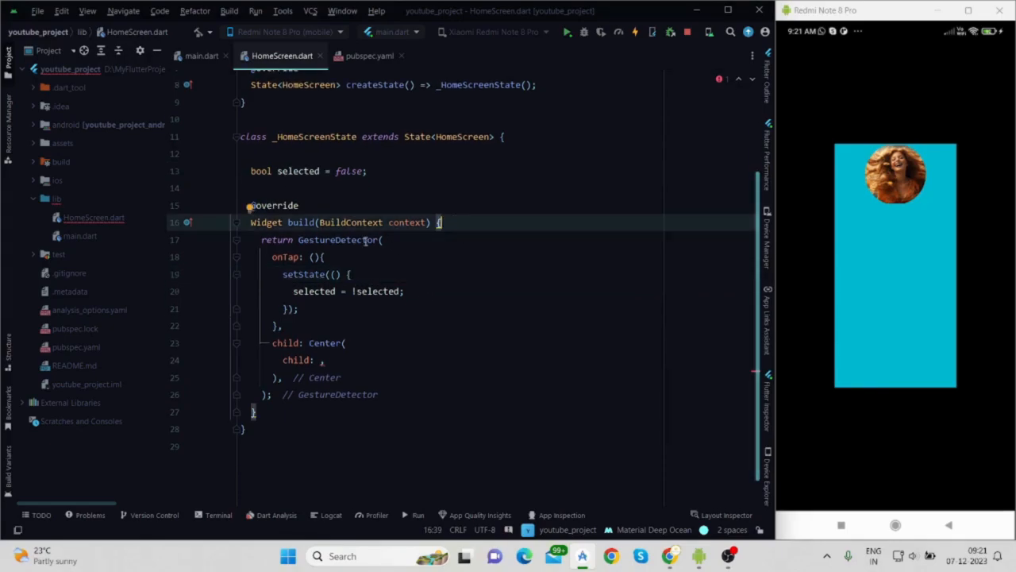
pyautogui.click(381, 240)
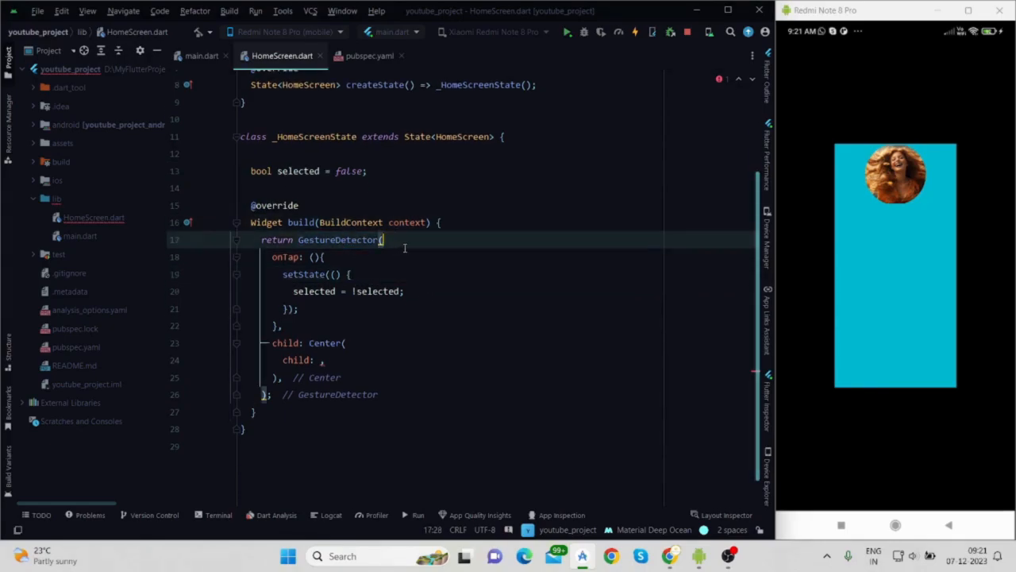
pyautogui.click(317, 257)
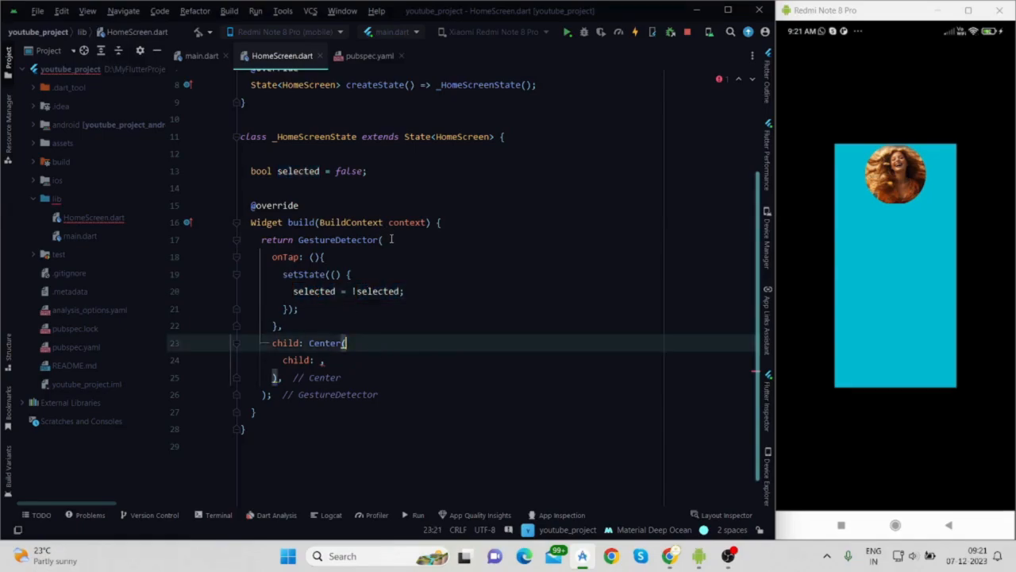
pyautogui.moveTo(325, 342)
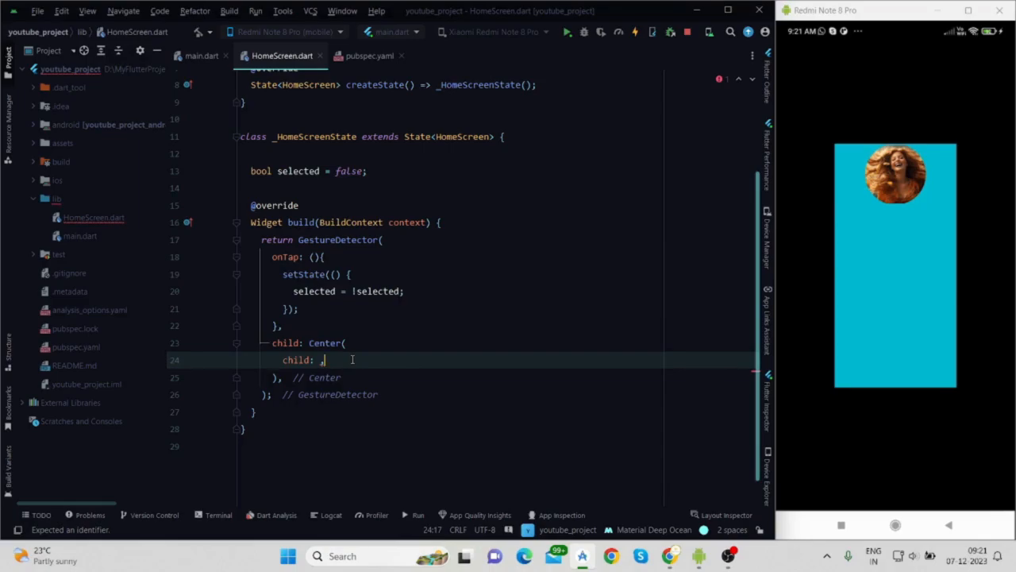
# Step: Make Center's child an AnimatedContainer: width 200/100, height 100/200, colour grey/cyan on selected
pyautogui.write('AnimatedContainer')
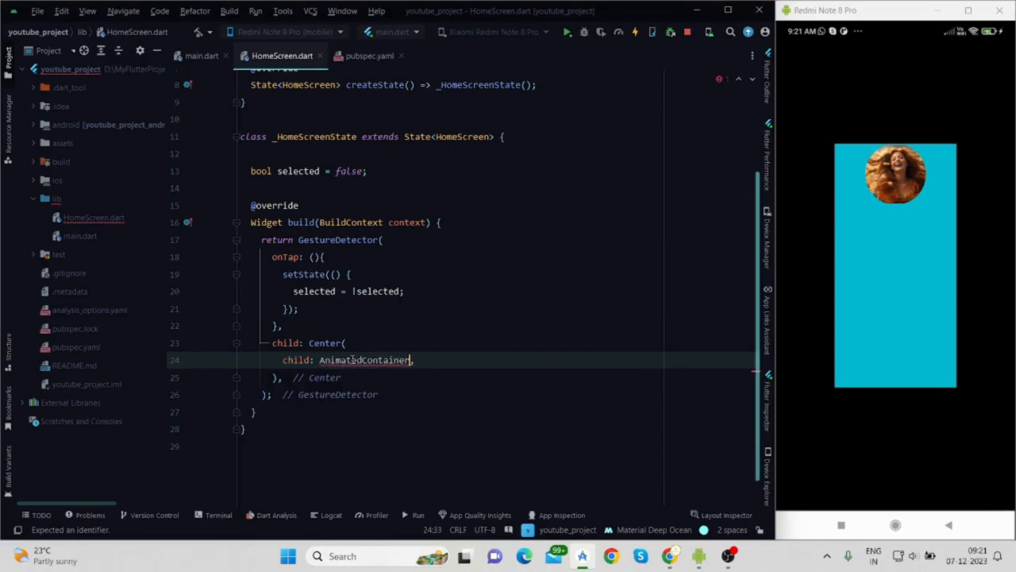
pyautogui.write('(')
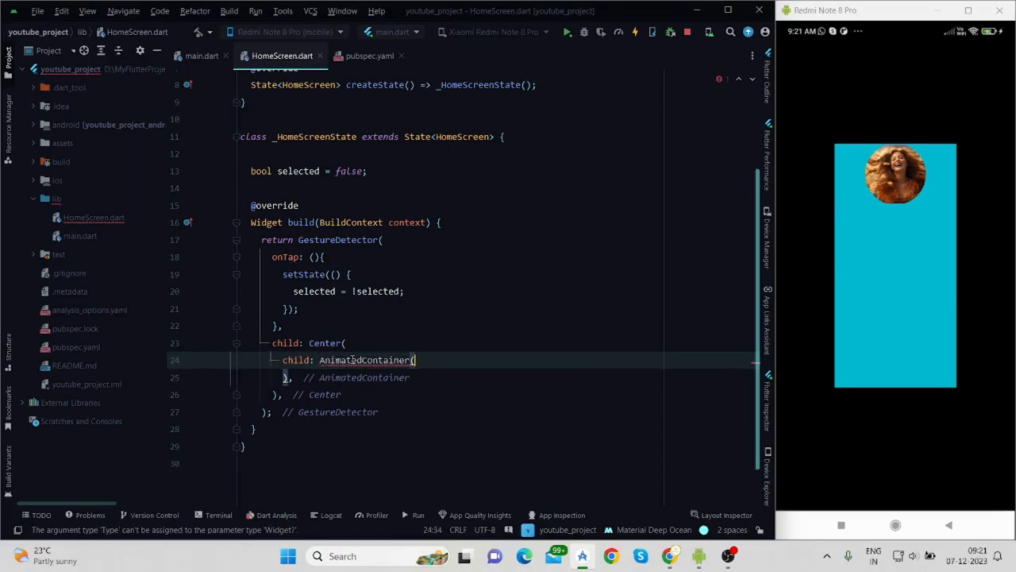
pyautogui.write('width: ,')
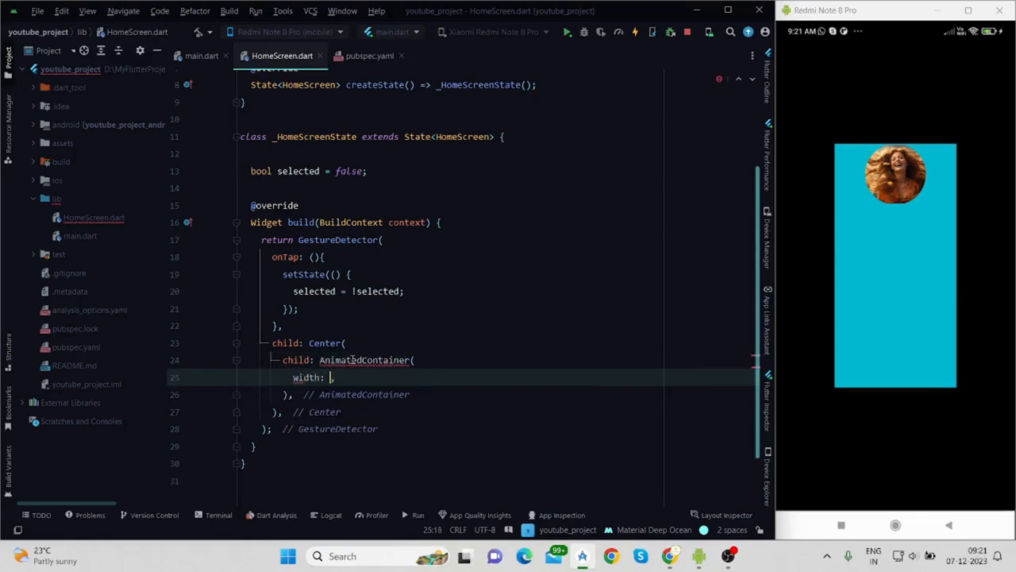
pyautogui.write('selected ? 200.0 : 100.0')
pyautogui.write('height: ,')
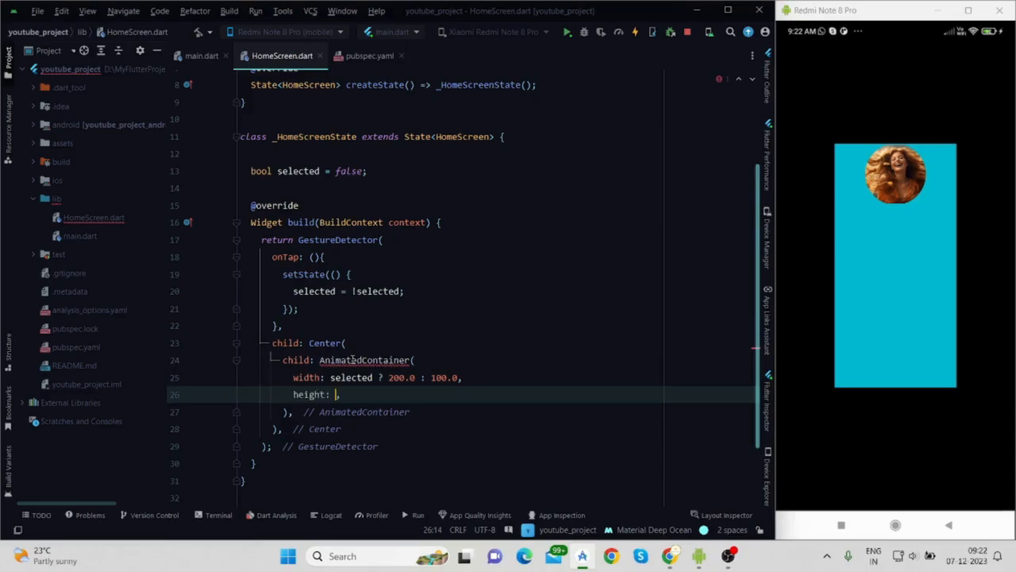
pyautogui.write('selected ? 100 : 200.0')
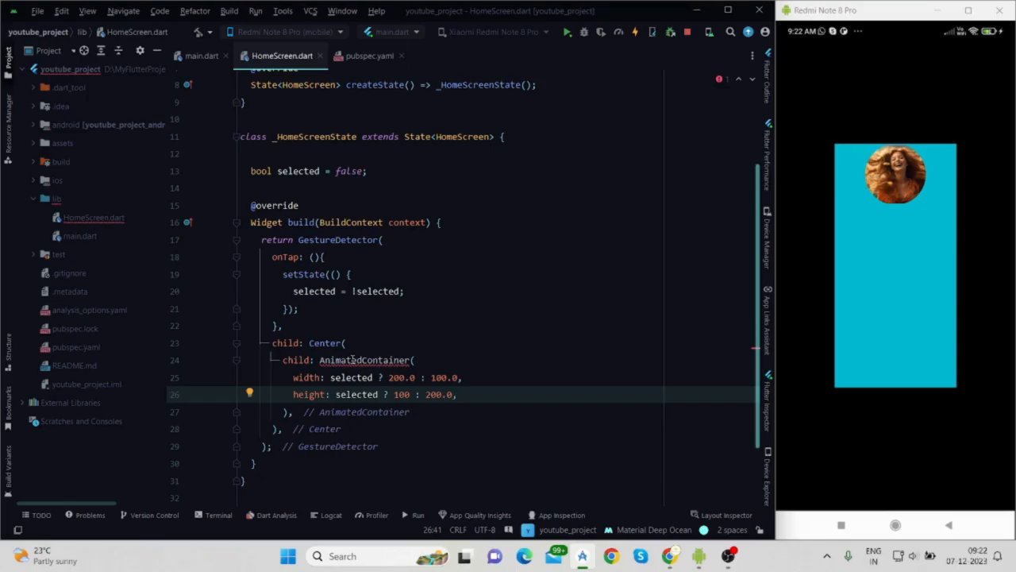
pyautogui.write('color: selected ? Colors.grey,')
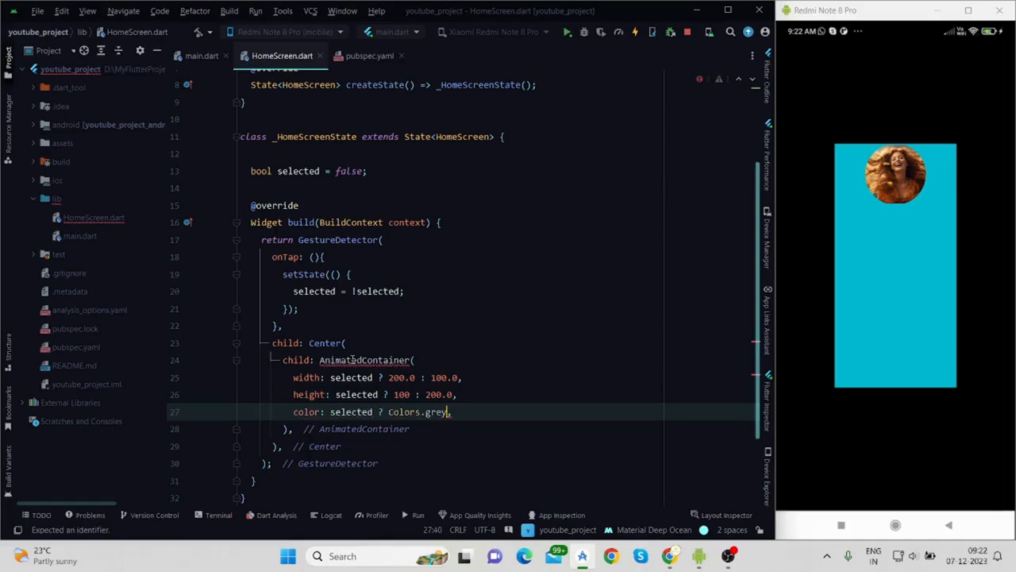
pyautogui.write(': Colors.cyan')
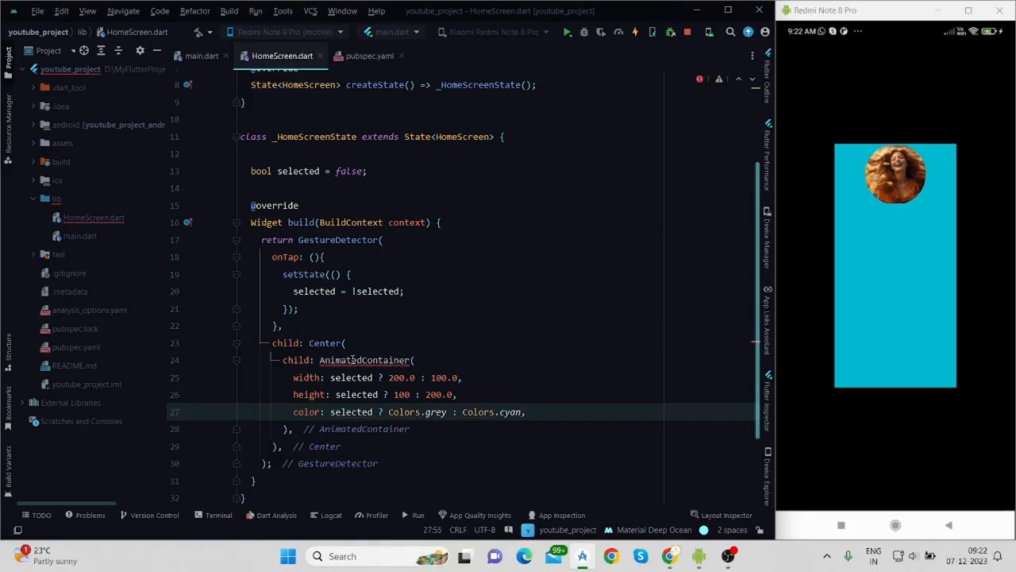
pyautogui.moveTo(742, 353)
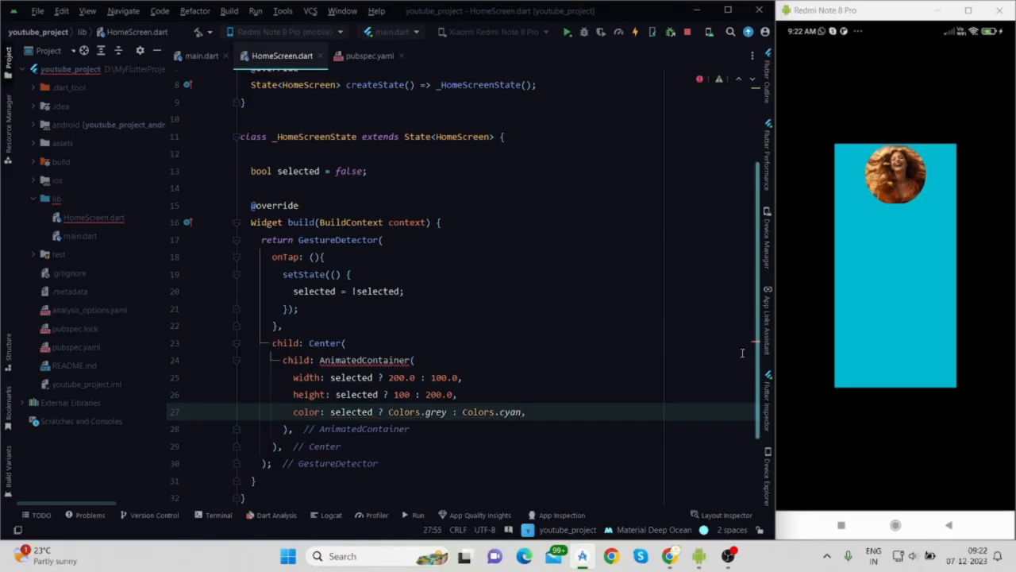
pyautogui.click(895, 262)
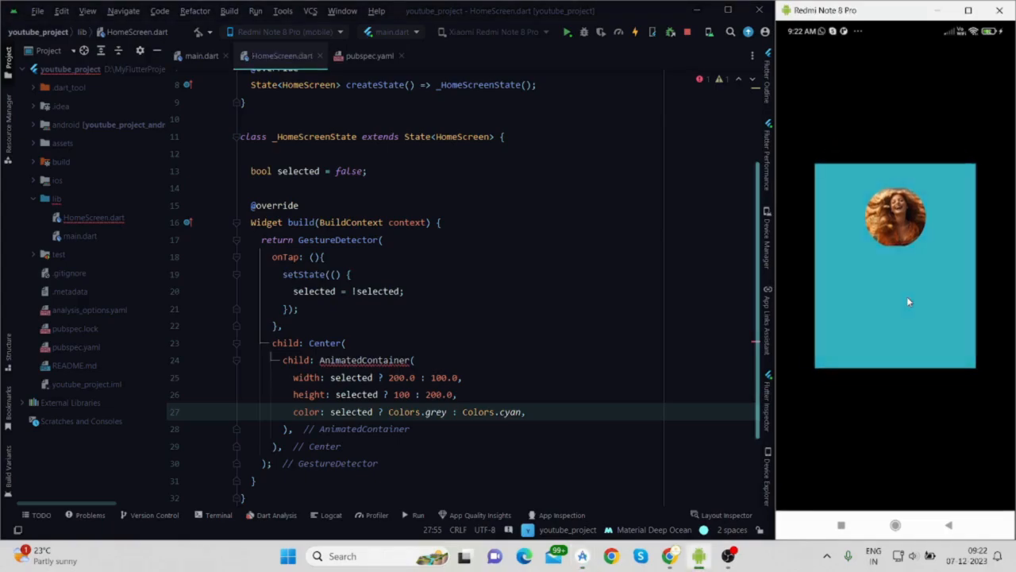
pyautogui.click(895, 265)
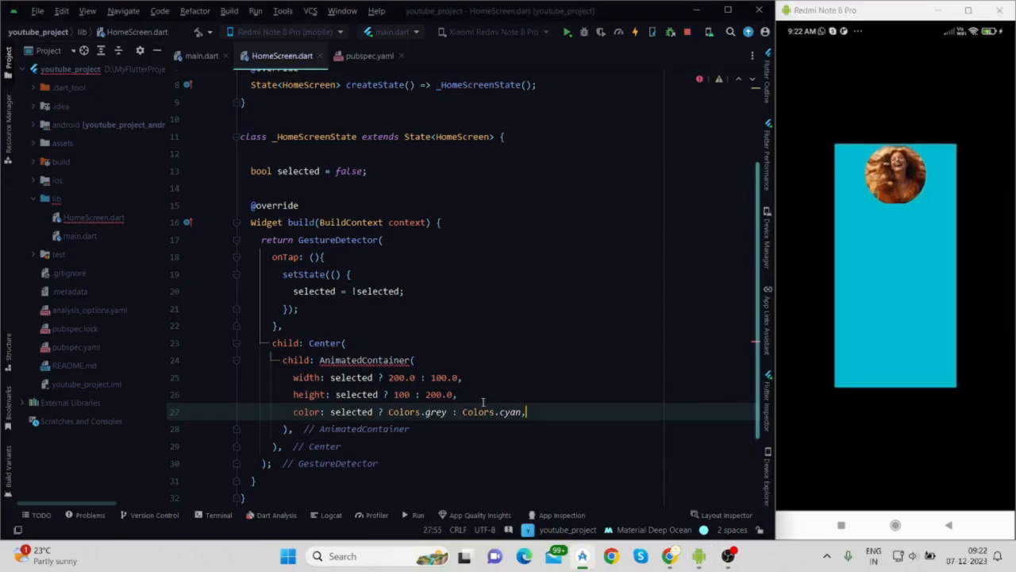
# Step: Add a selected-based alignment, Duration(seconds: 2) and Curves.fastOutSlowIn to the AnimatedContainer
pyautogui.write('alignment: ,')
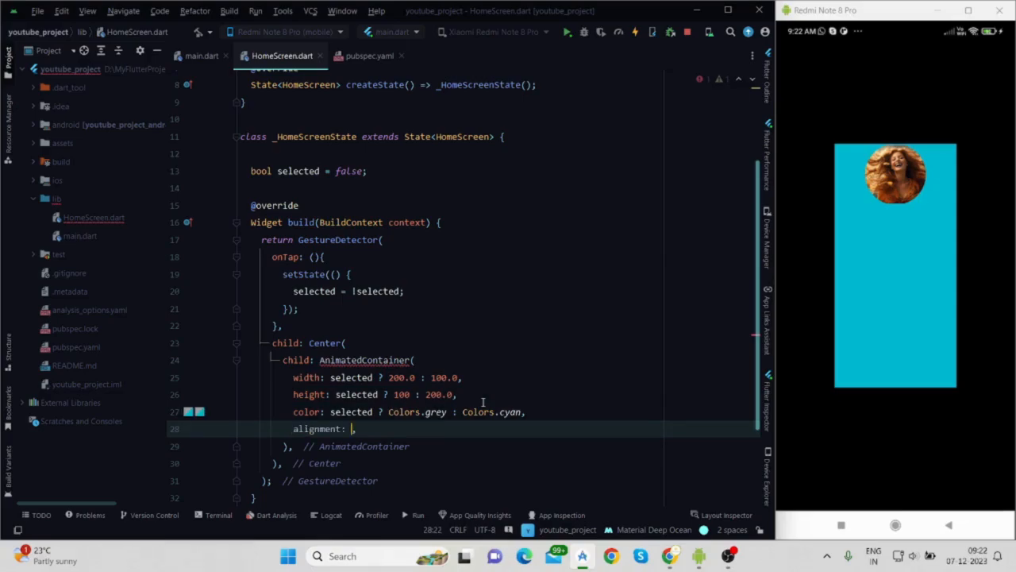
pyautogui.write('selected ? Alignment.center : Alignment.topCenter')
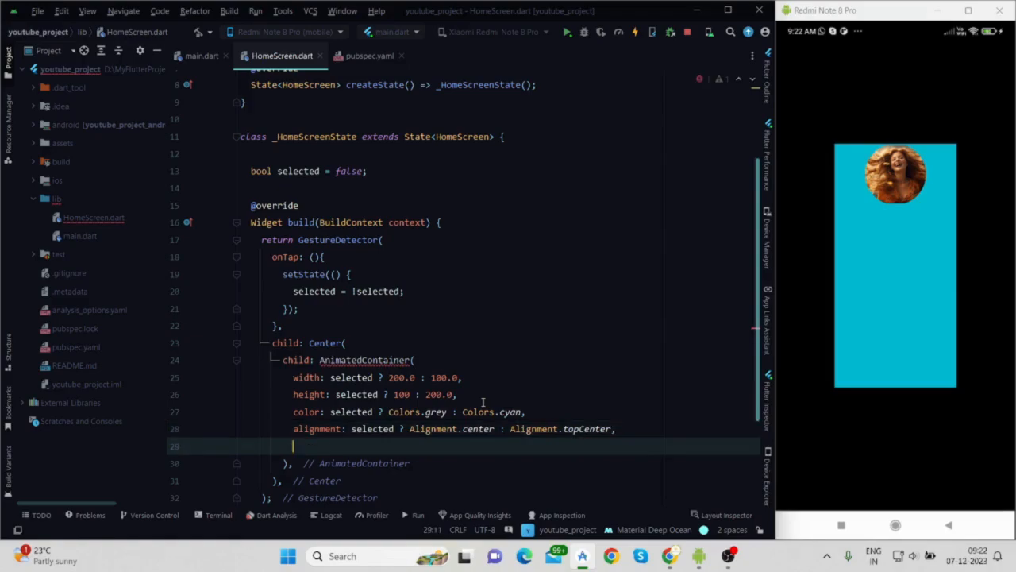
pyautogui.write('duration: const Duration(seconds: 2),')
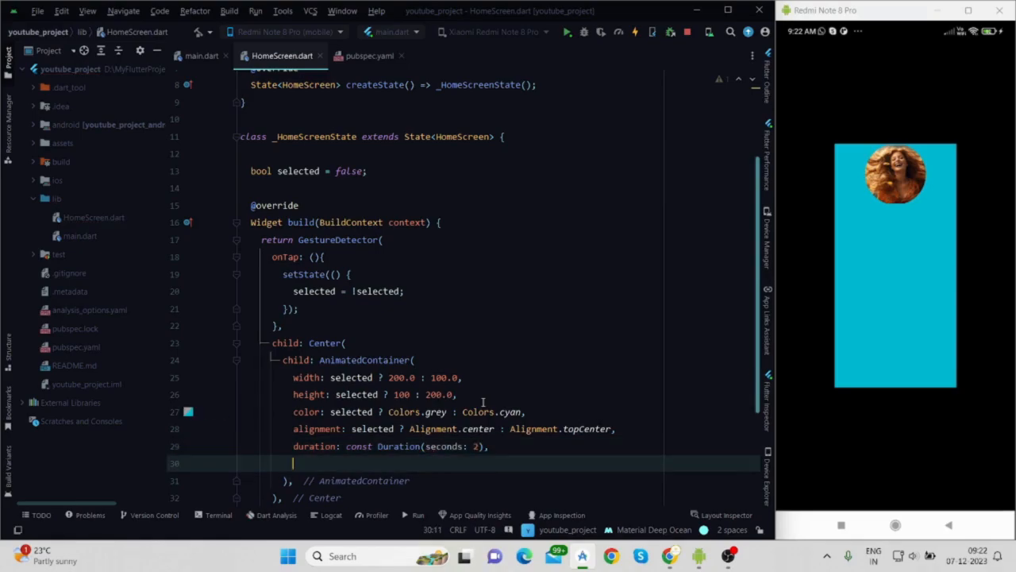
pyautogui.write('curve: Curves.f,')
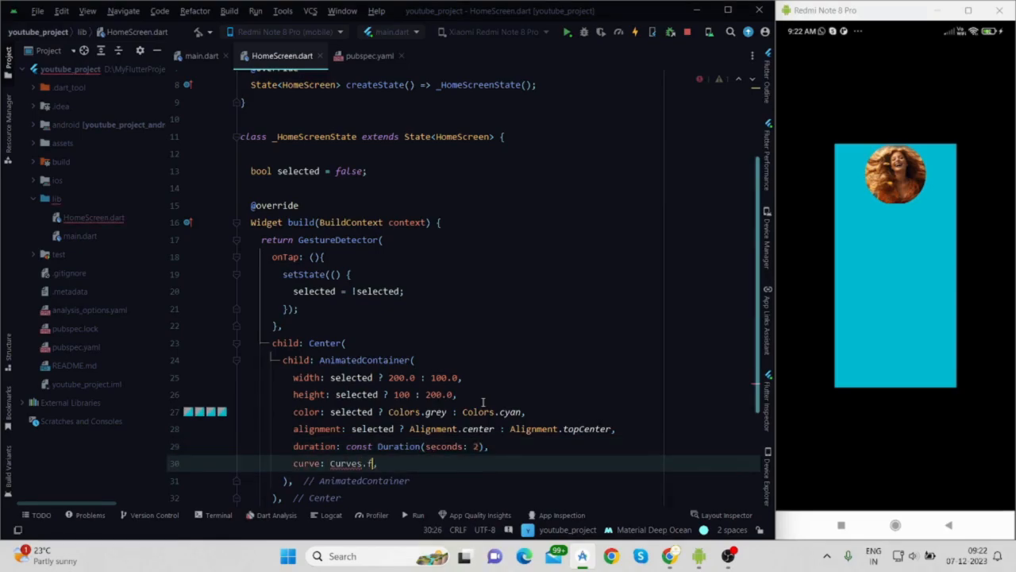
pyautogui.write('astOutSlowIn')
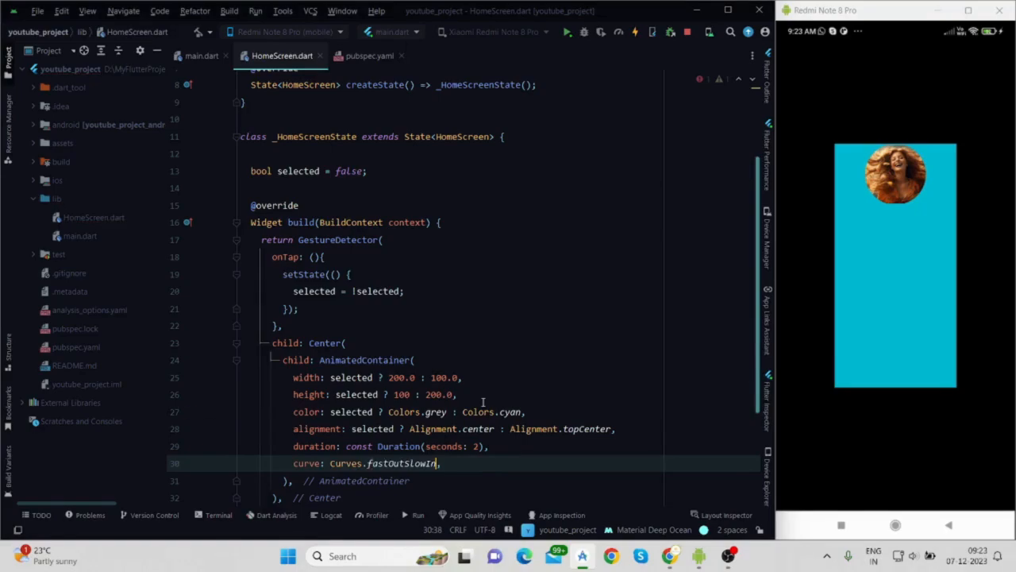
pyautogui.scroll(-3)
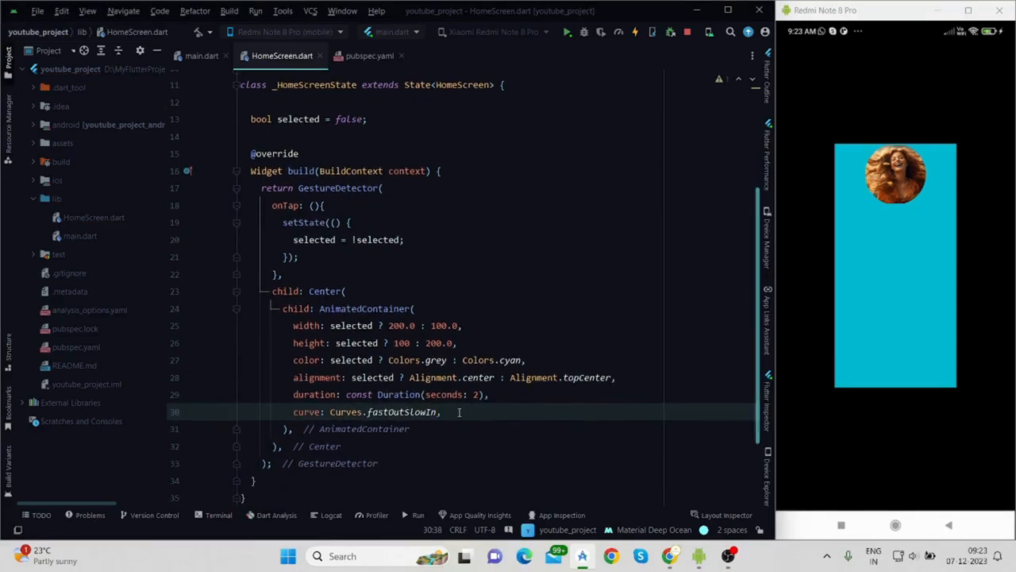
# Step: Add child Image.asset('assets/picture2.png') with height 50 and width 50, then tidy formatting
pyautogui.write('child: Image,')
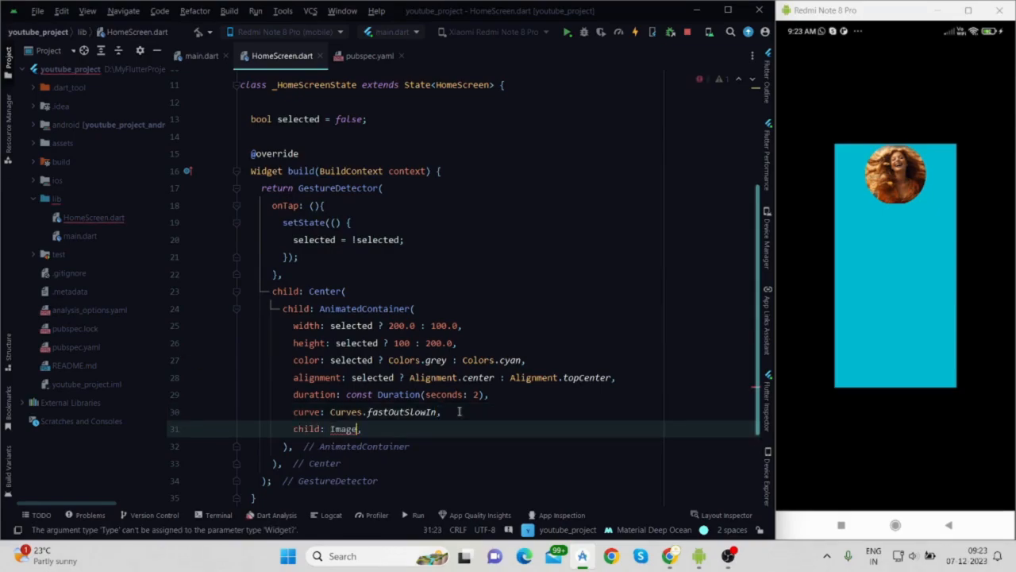
pyautogui.write('.asset(')
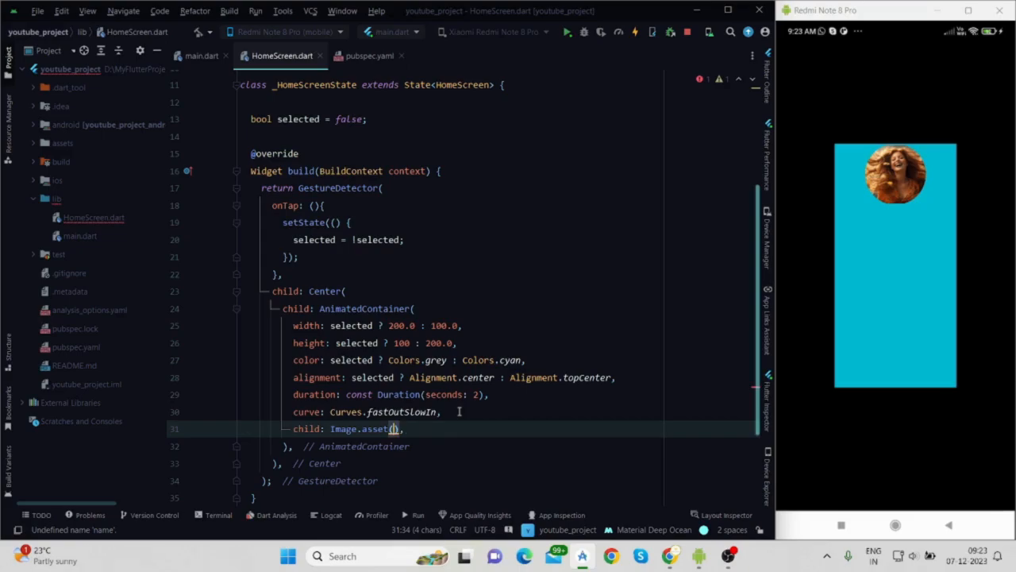
pyautogui.write("'assets/picture2.png', hei")
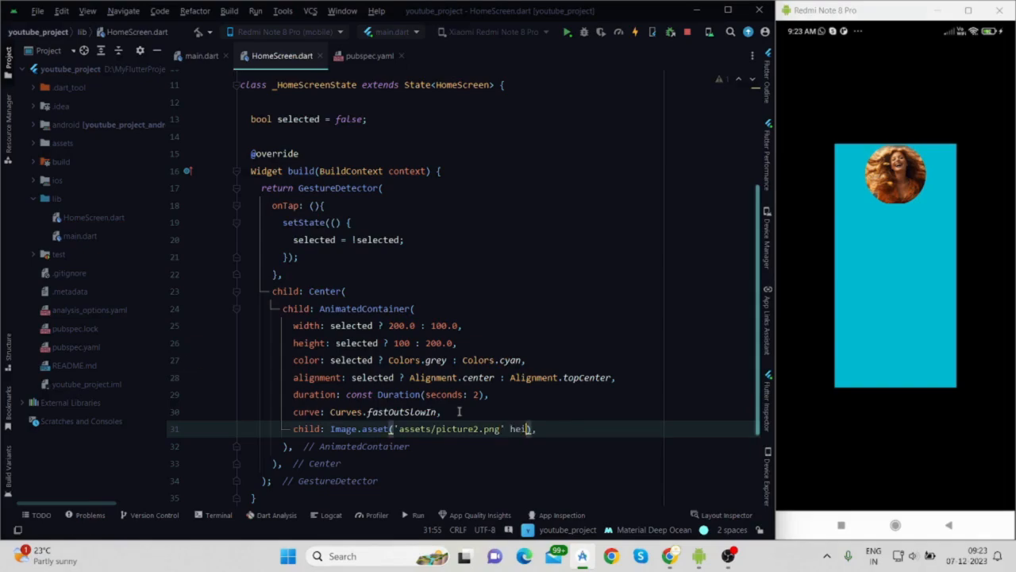
pyautogui.write('height: 50,')
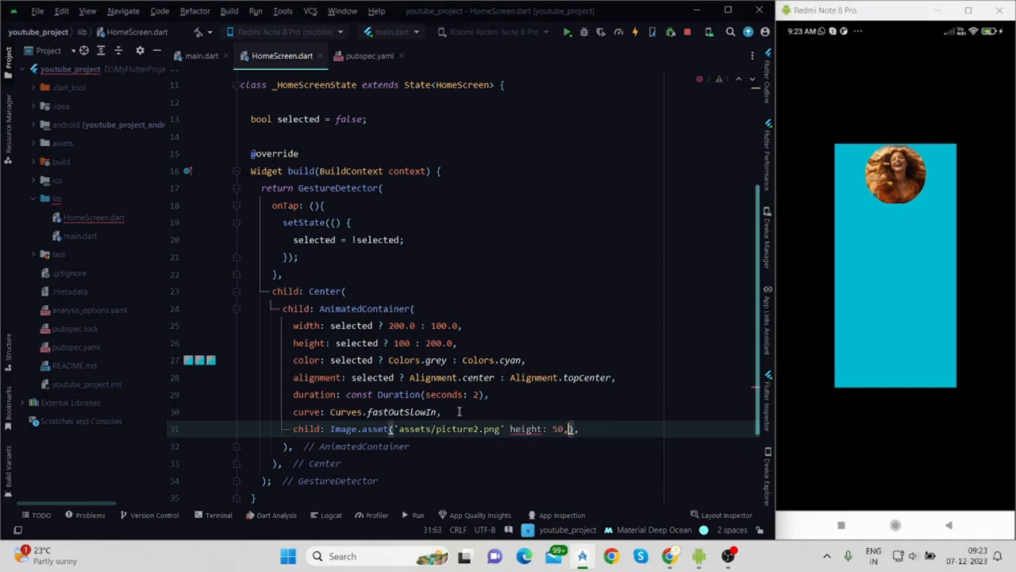
pyautogui.write('width: 50,')
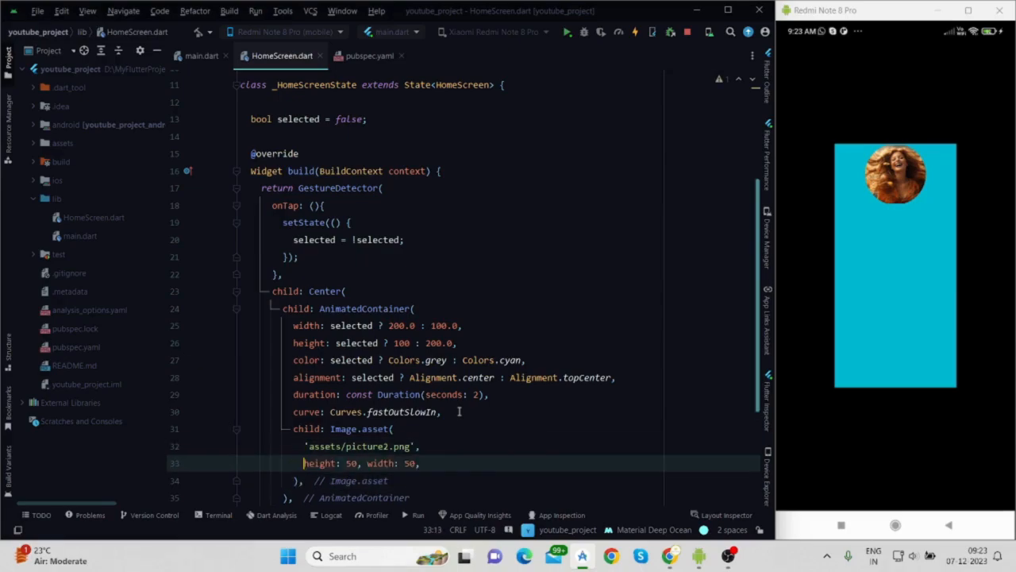
pyautogui.press('Enter')
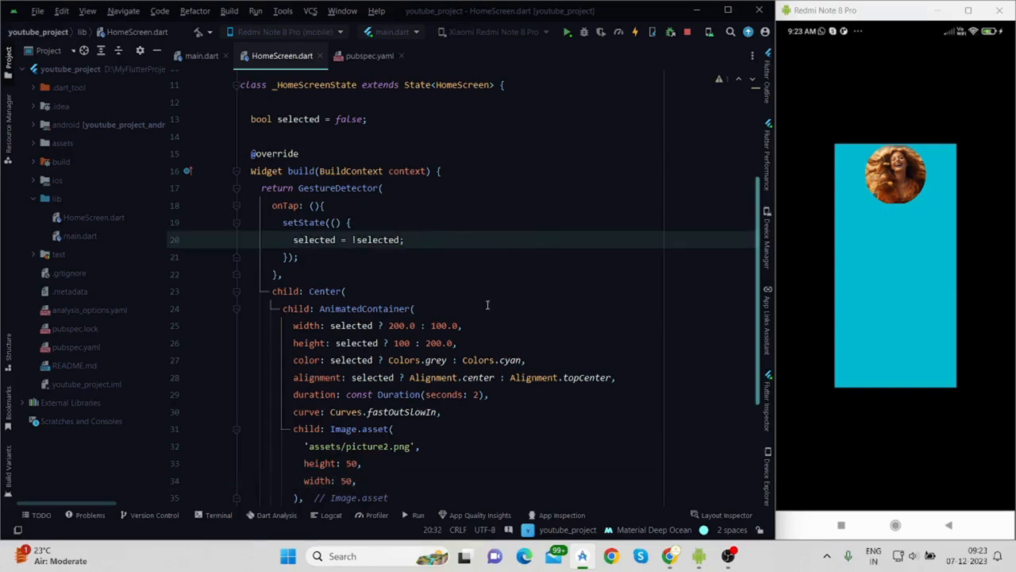
# Step: Hot restart the Flutter app on the Redmi Note 8 Pro
pyautogui.click(566, 32)
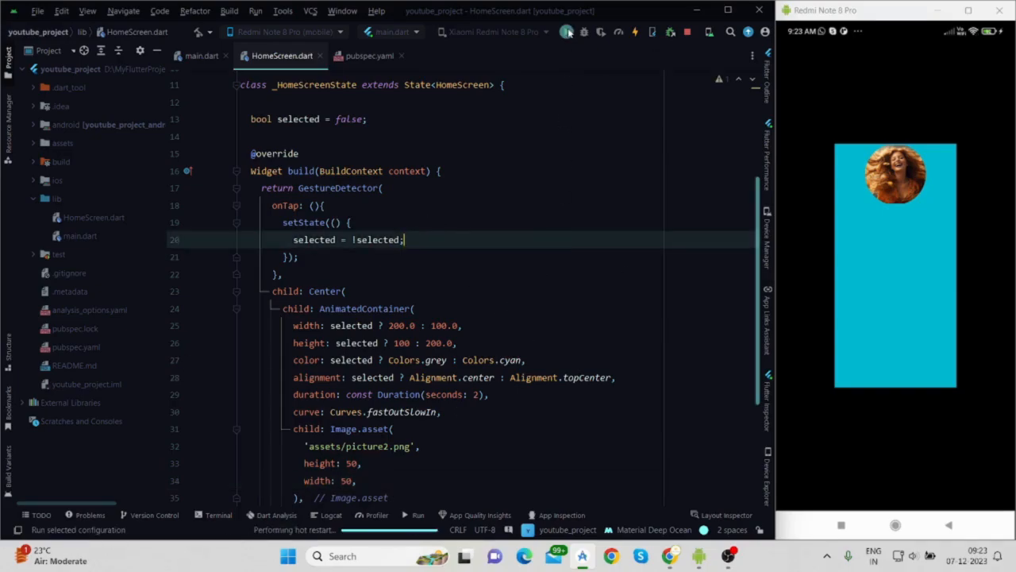
pyautogui.click(566, 32)
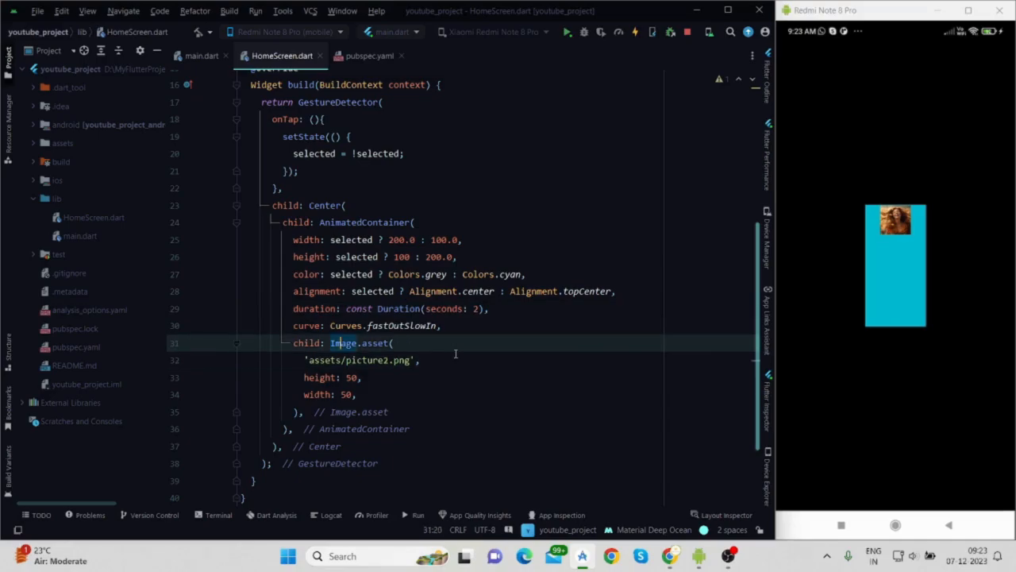
# Step: Wrap the image in a ClipRRect with a BorderRadius.circular border radius
pyautogui.write('ClipRRect(')
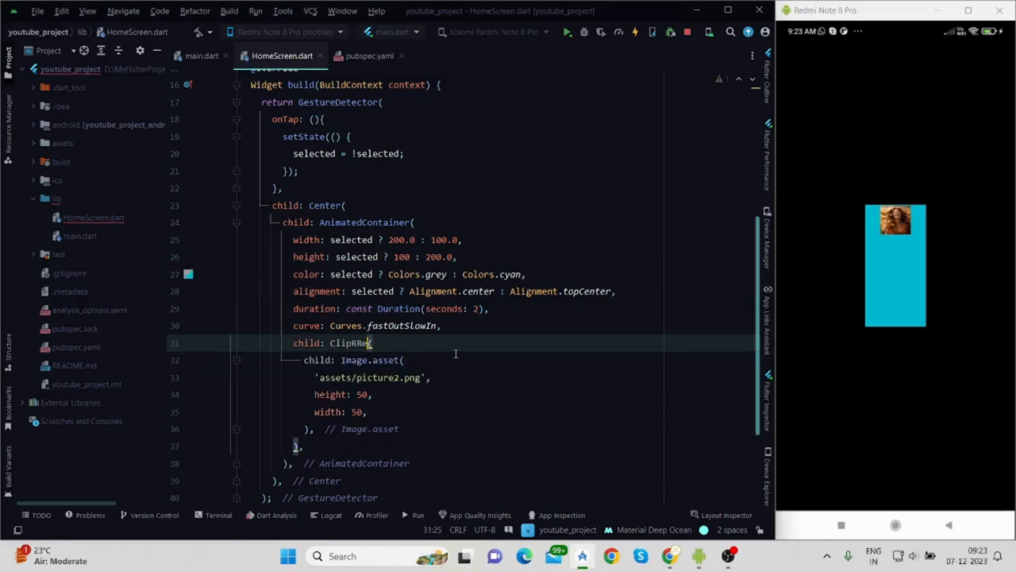
pyautogui.write('borderRadius: BorderRadius.ci,')
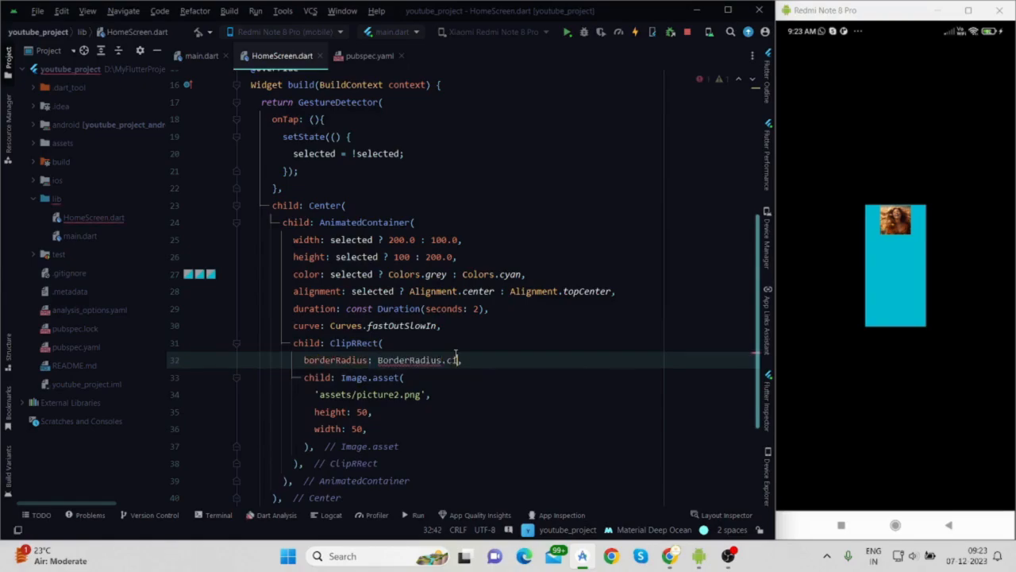
pyautogui.write('ircular(25.0')
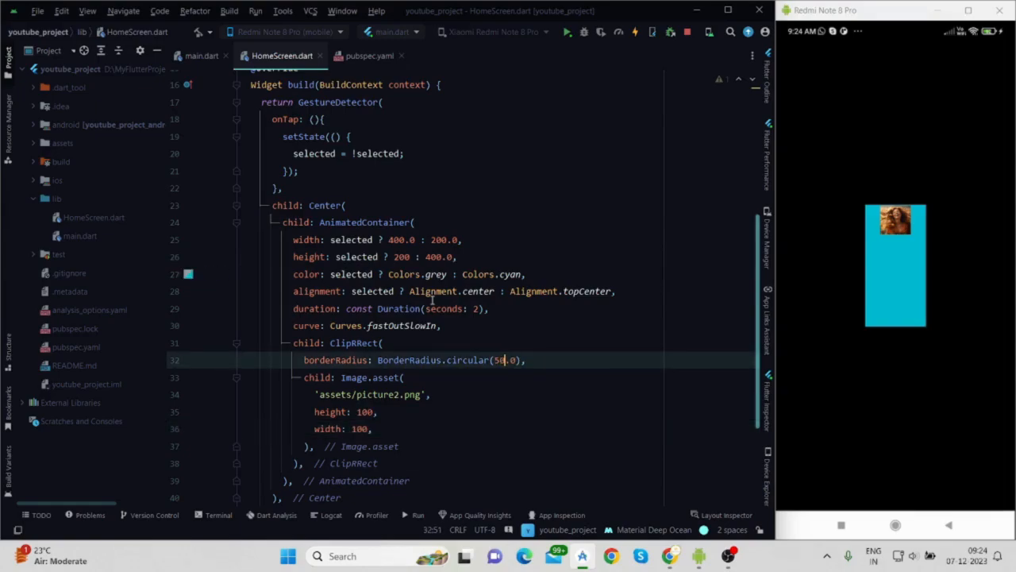
pyautogui.moveTo(567, 31)
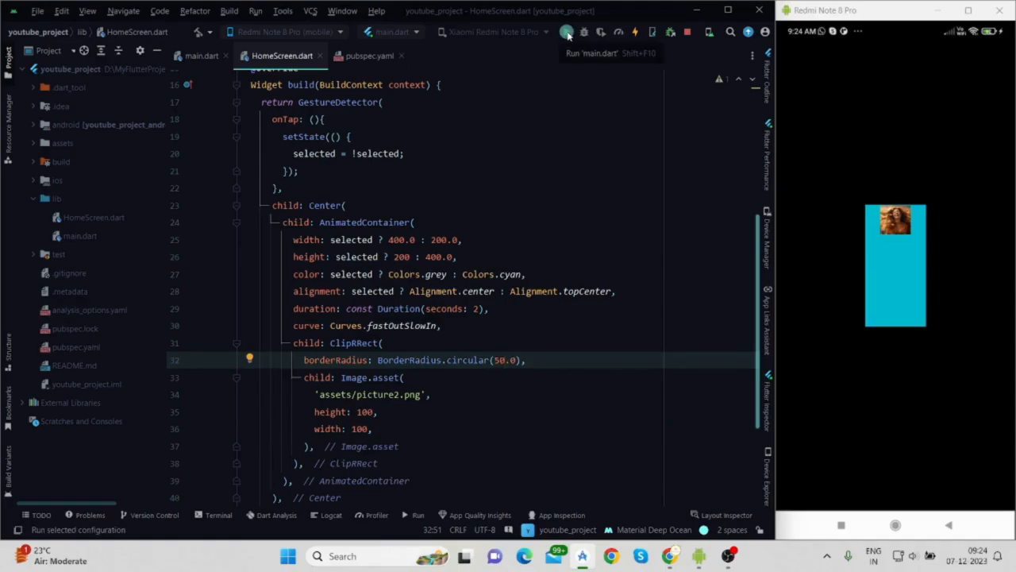
# Step: Rerun main.dart and tap the box on the phone to trigger the animation
pyautogui.click(568, 32)
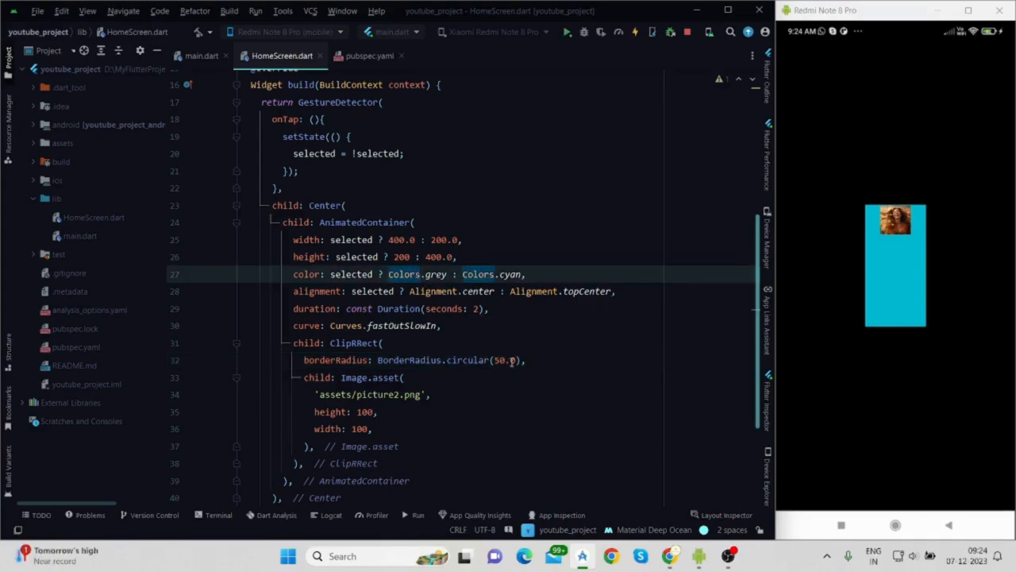
pyautogui.click(895, 264)
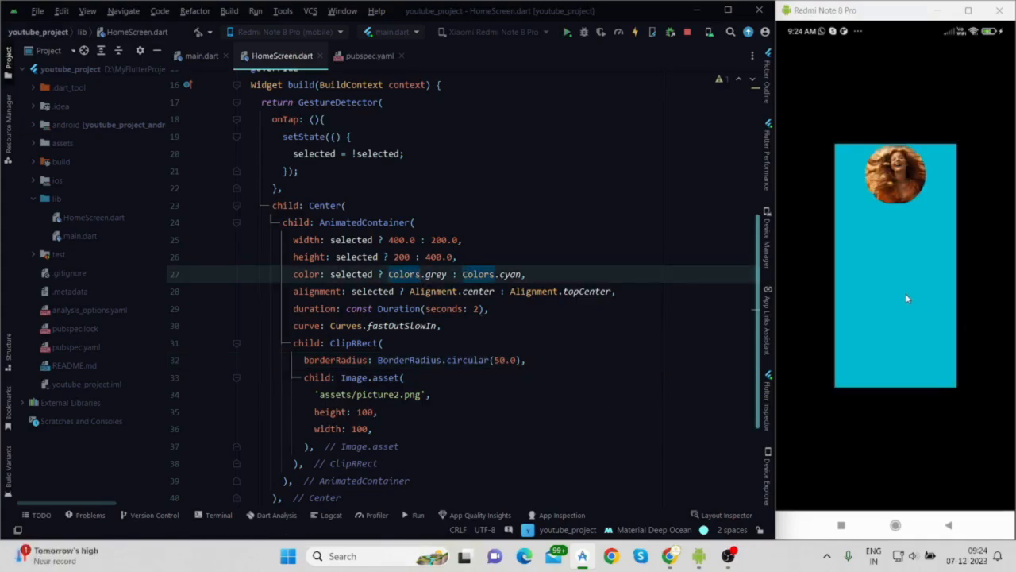
pyautogui.click(895, 265)
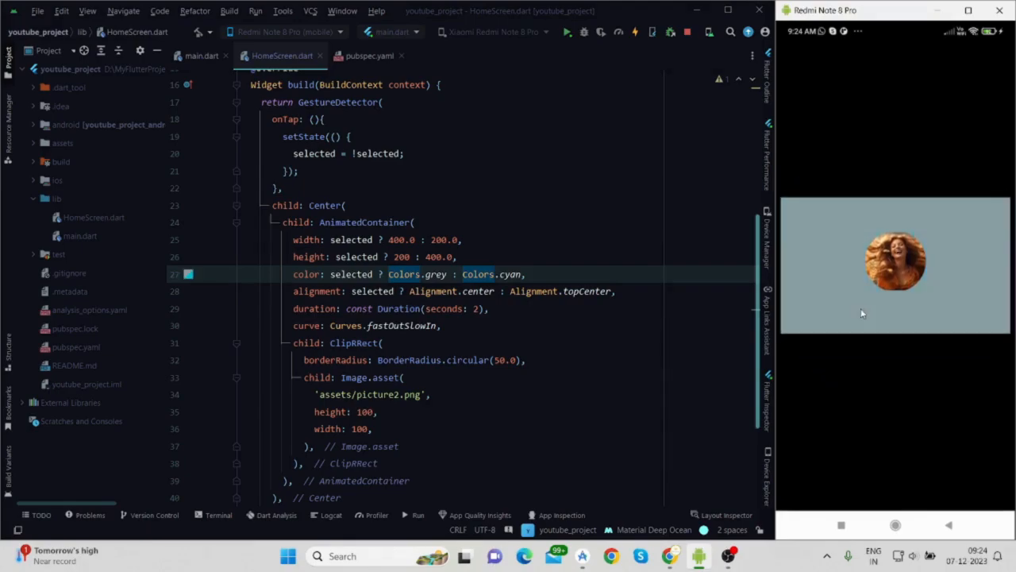